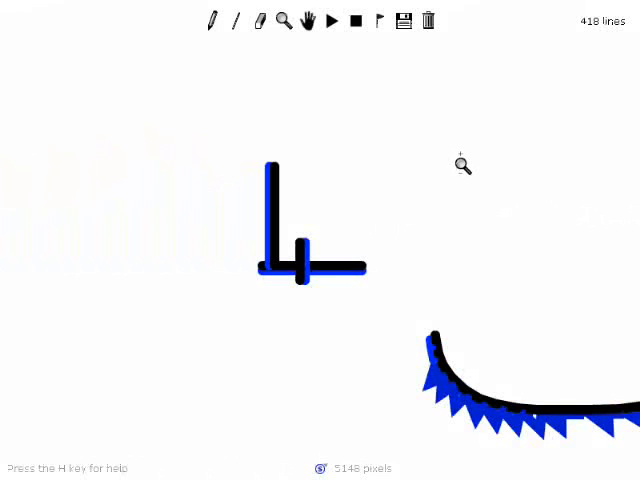
- Play the track so the sledder rides the slopes past the flag to the L-shaped line
left_click(336, 20)
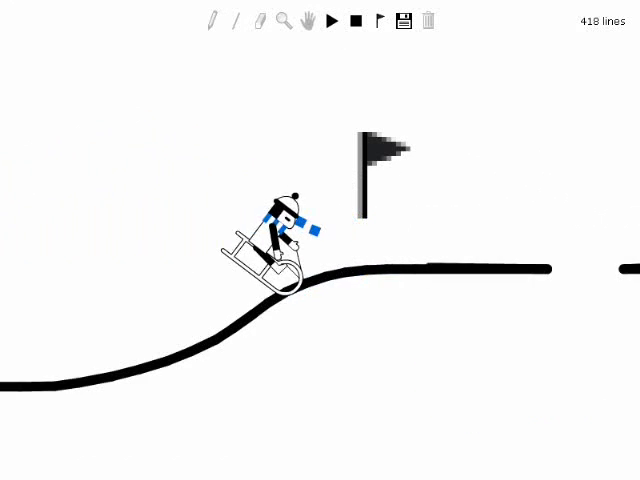
left_click(336, 20)
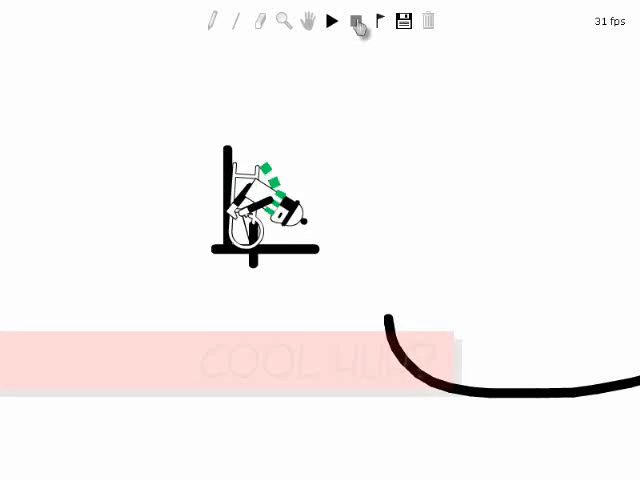
- Replay the run past the flag hill until the sledder crashes and 'Rock on!' appears
left_click(332, 20)
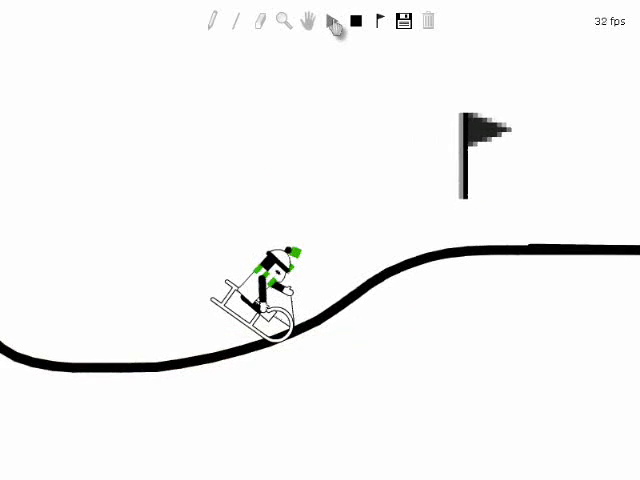
left_click(332, 22)
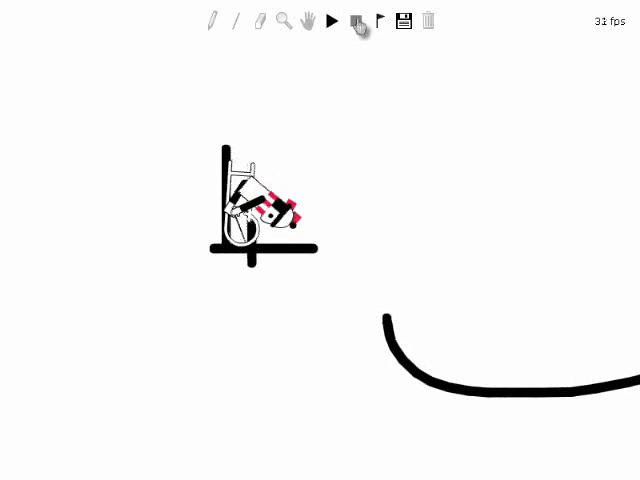
left_click(336, 20)
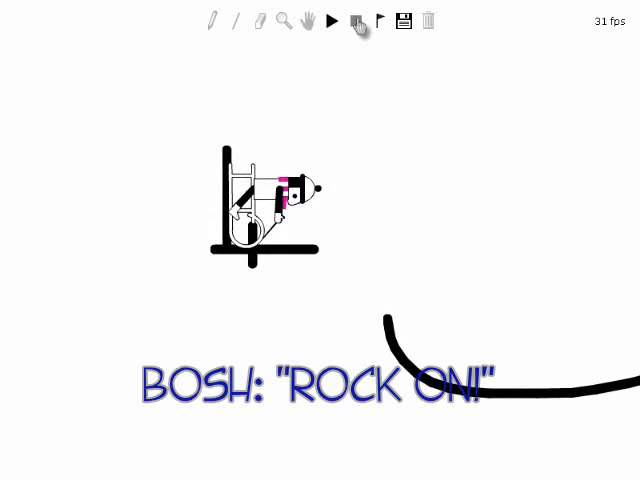